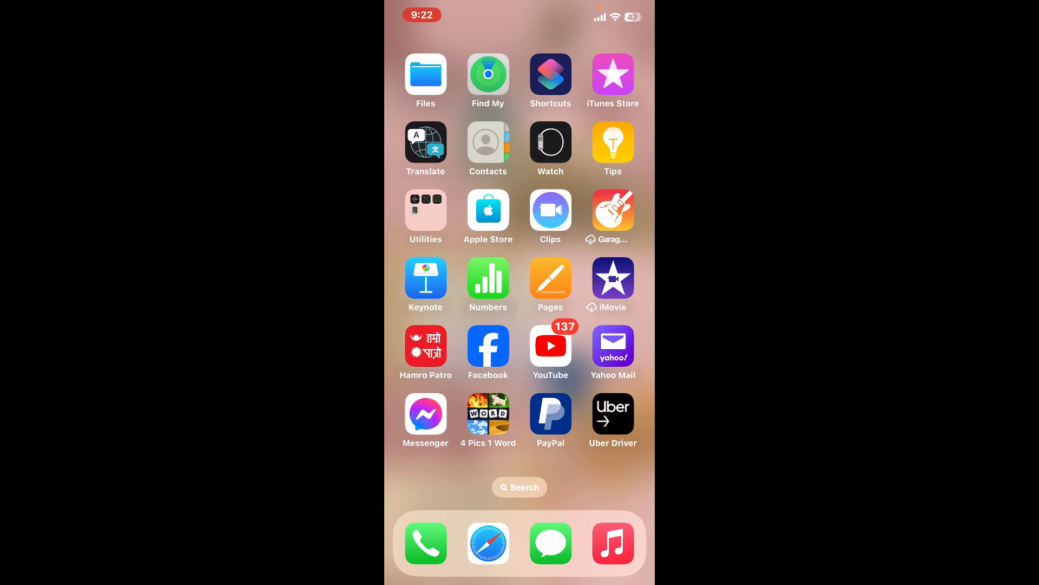
Launch PayPal to its Home overview with the Add account details card and empty transactions
{"action": "left_click", "coordinate": [550, 413]}
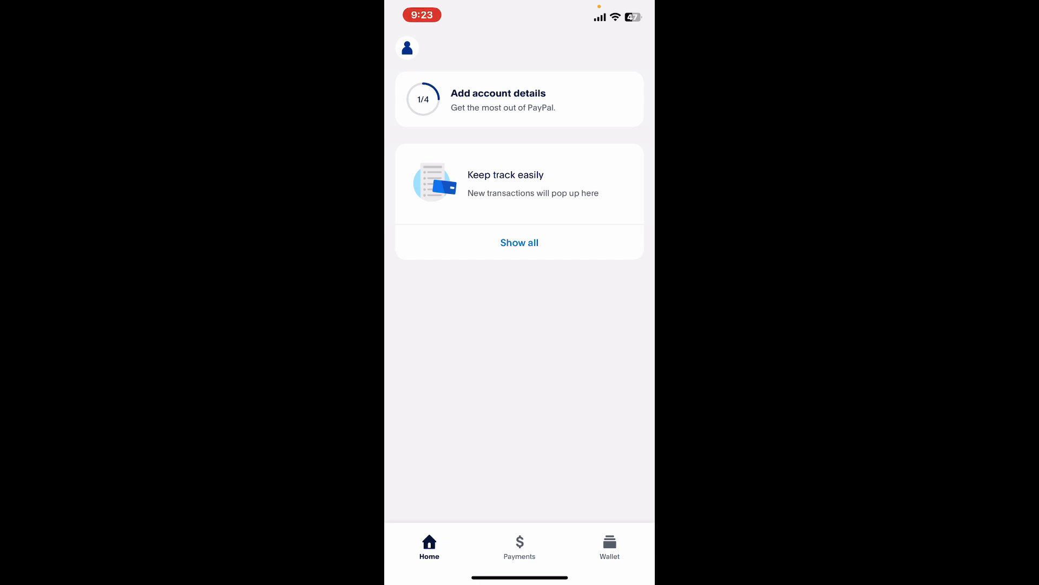
{"action": "left_click", "coordinate": [610, 543]}
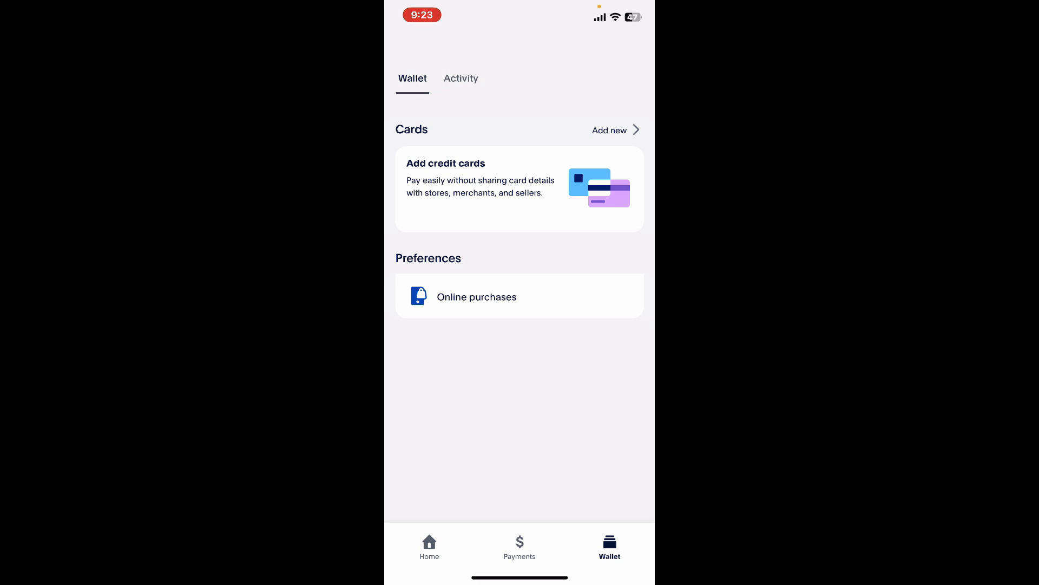
{"action": "left_click", "coordinate": [429, 544]}
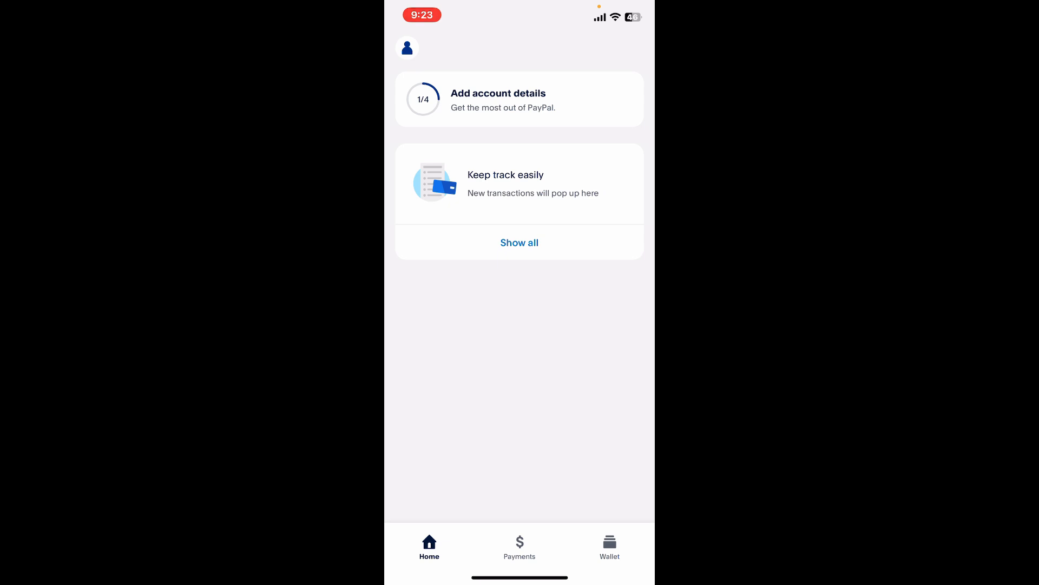
Force-close PayPal from the app switcher and return to the iPhone home screen
{"action": "key", "text": "home"}
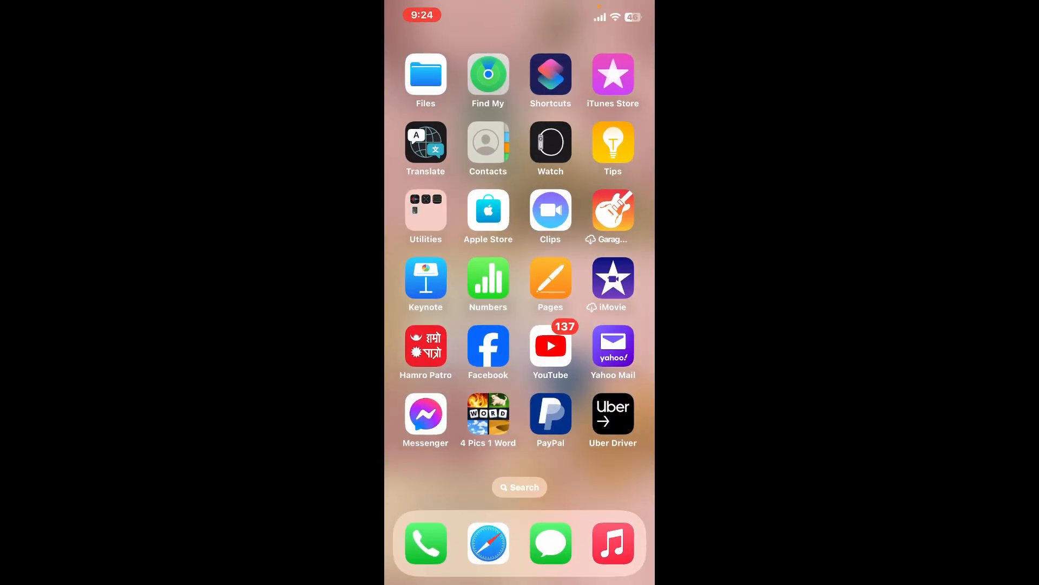